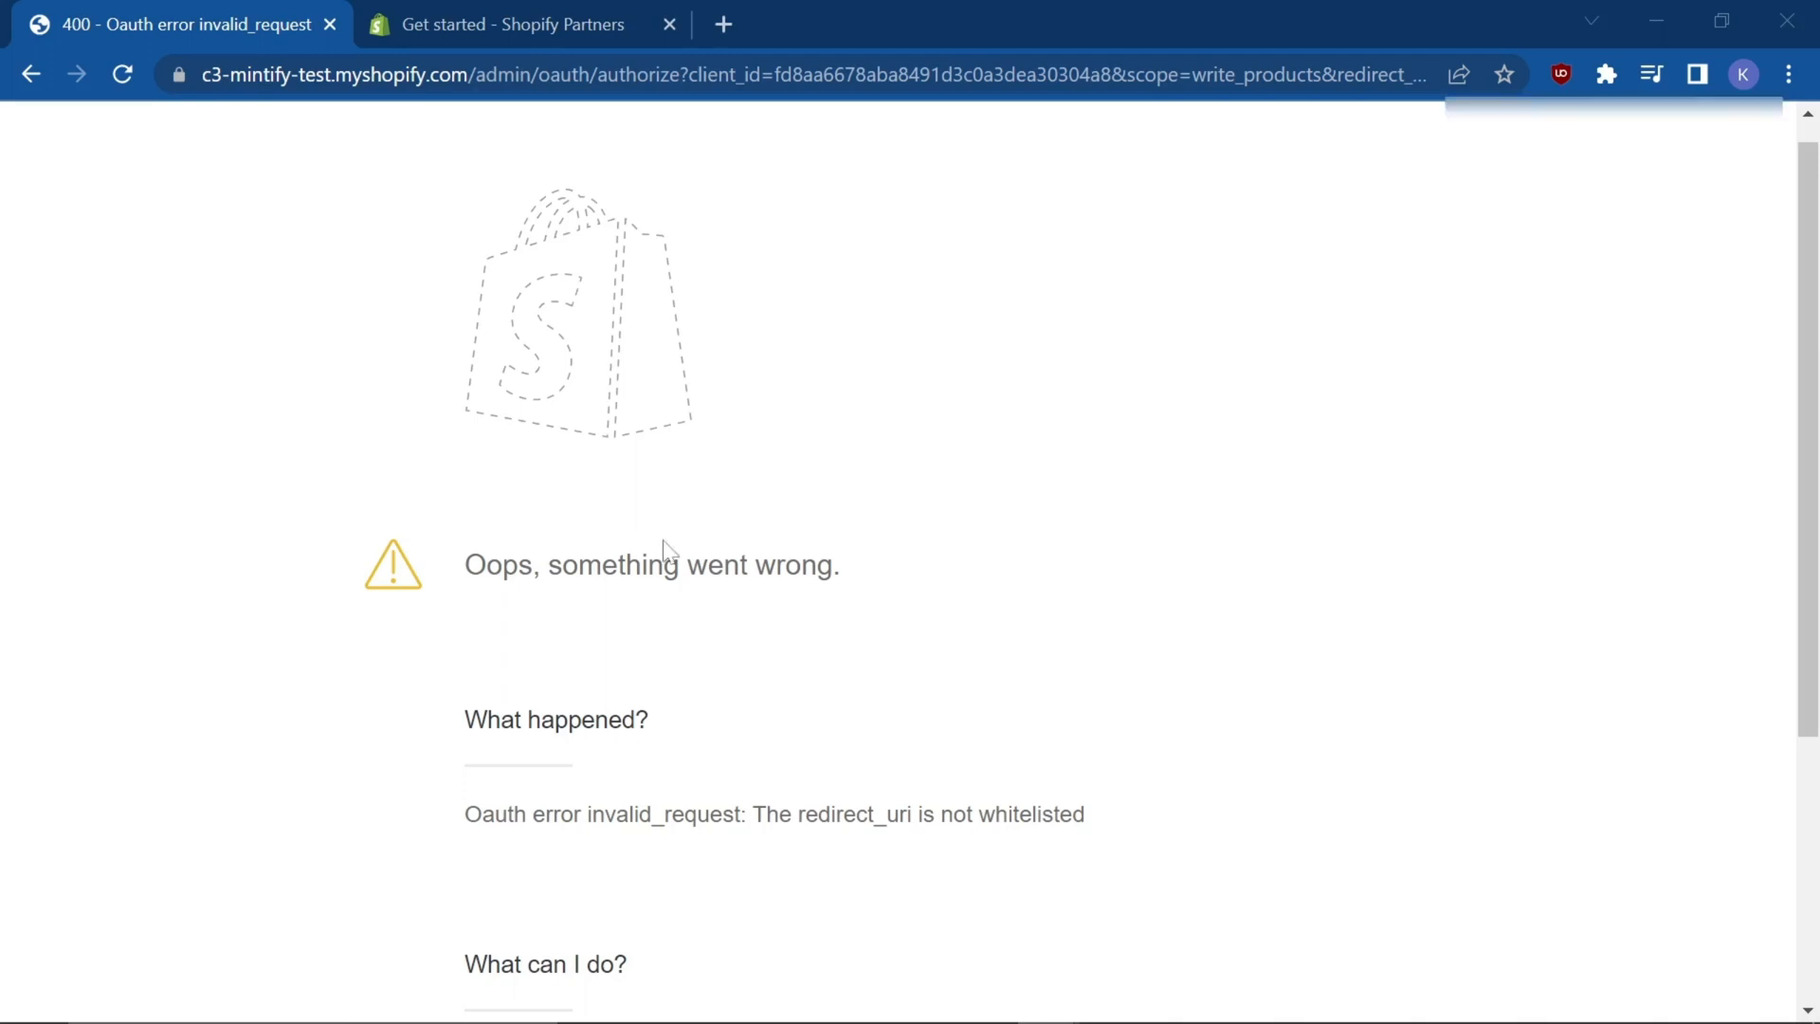
Switch from the OAuth error page to the 'Get started - Shopify Partners' dashboard.
{"action": "left_click", "coordinate": [516, 24]}
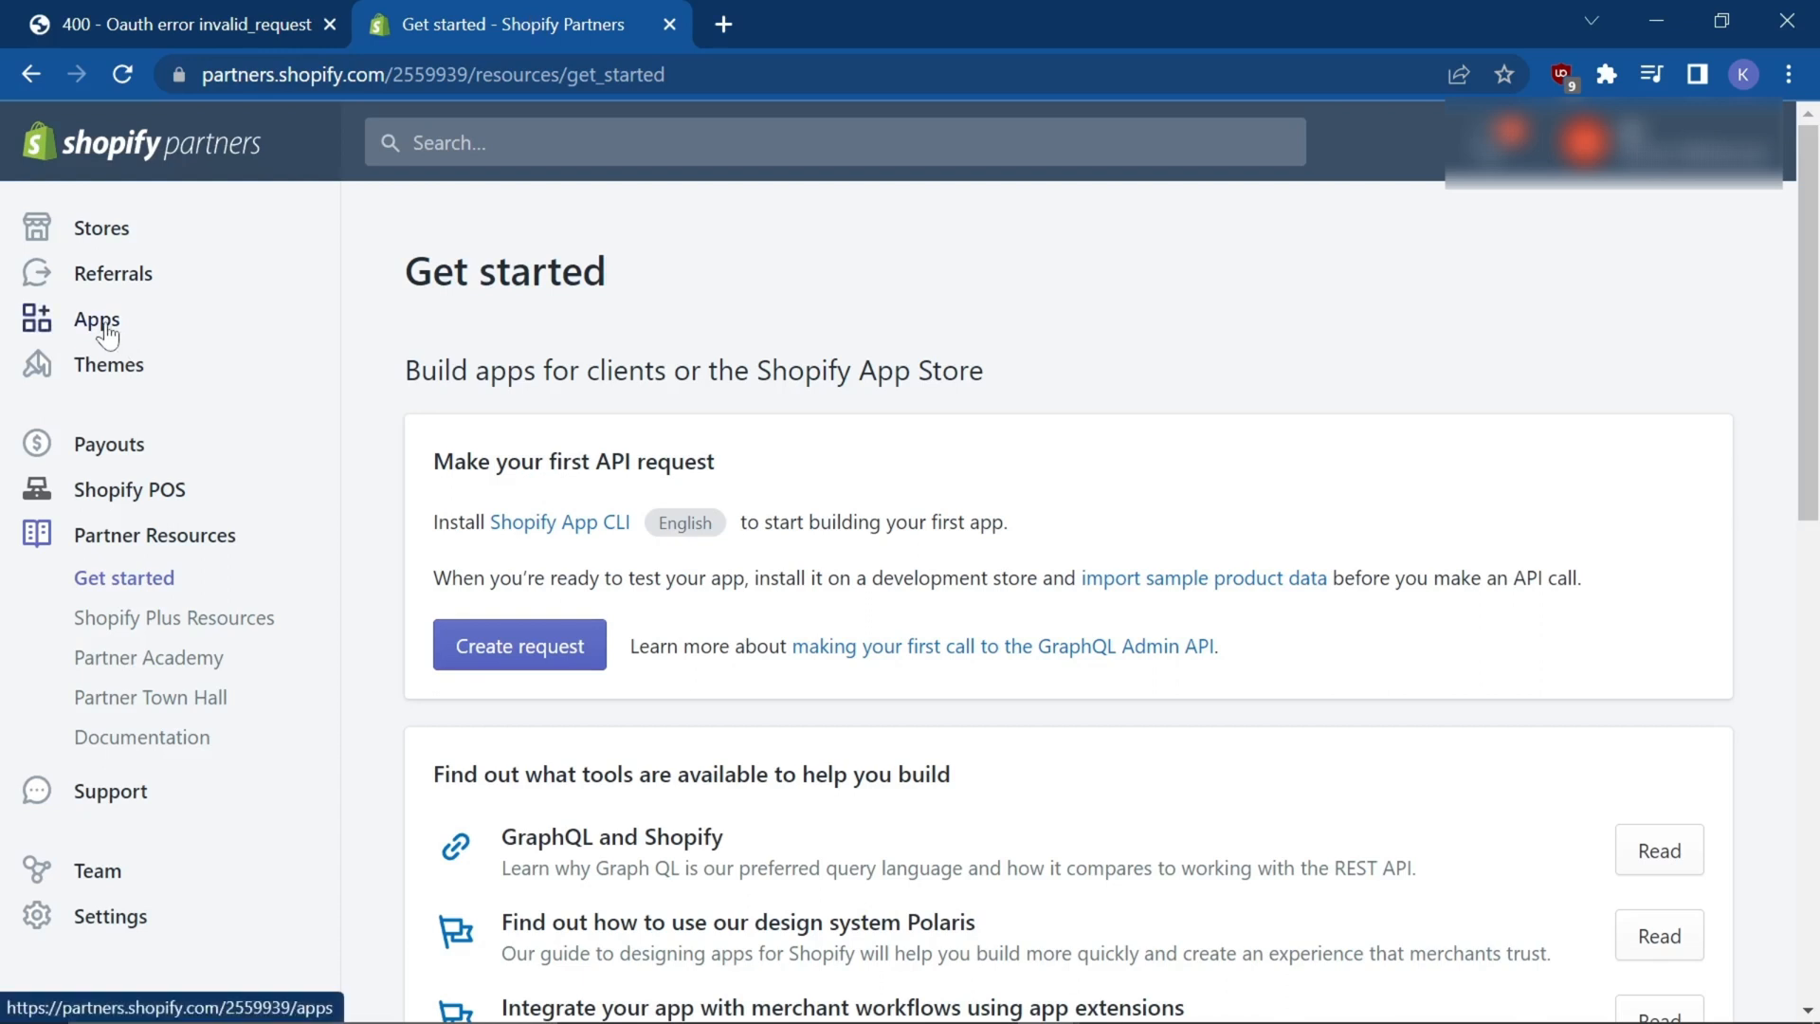
From the Apps list, go into lucrative-shareholder-app and head for its App setup settings.
{"action": "left_click", "coordinate": [97, 320]}
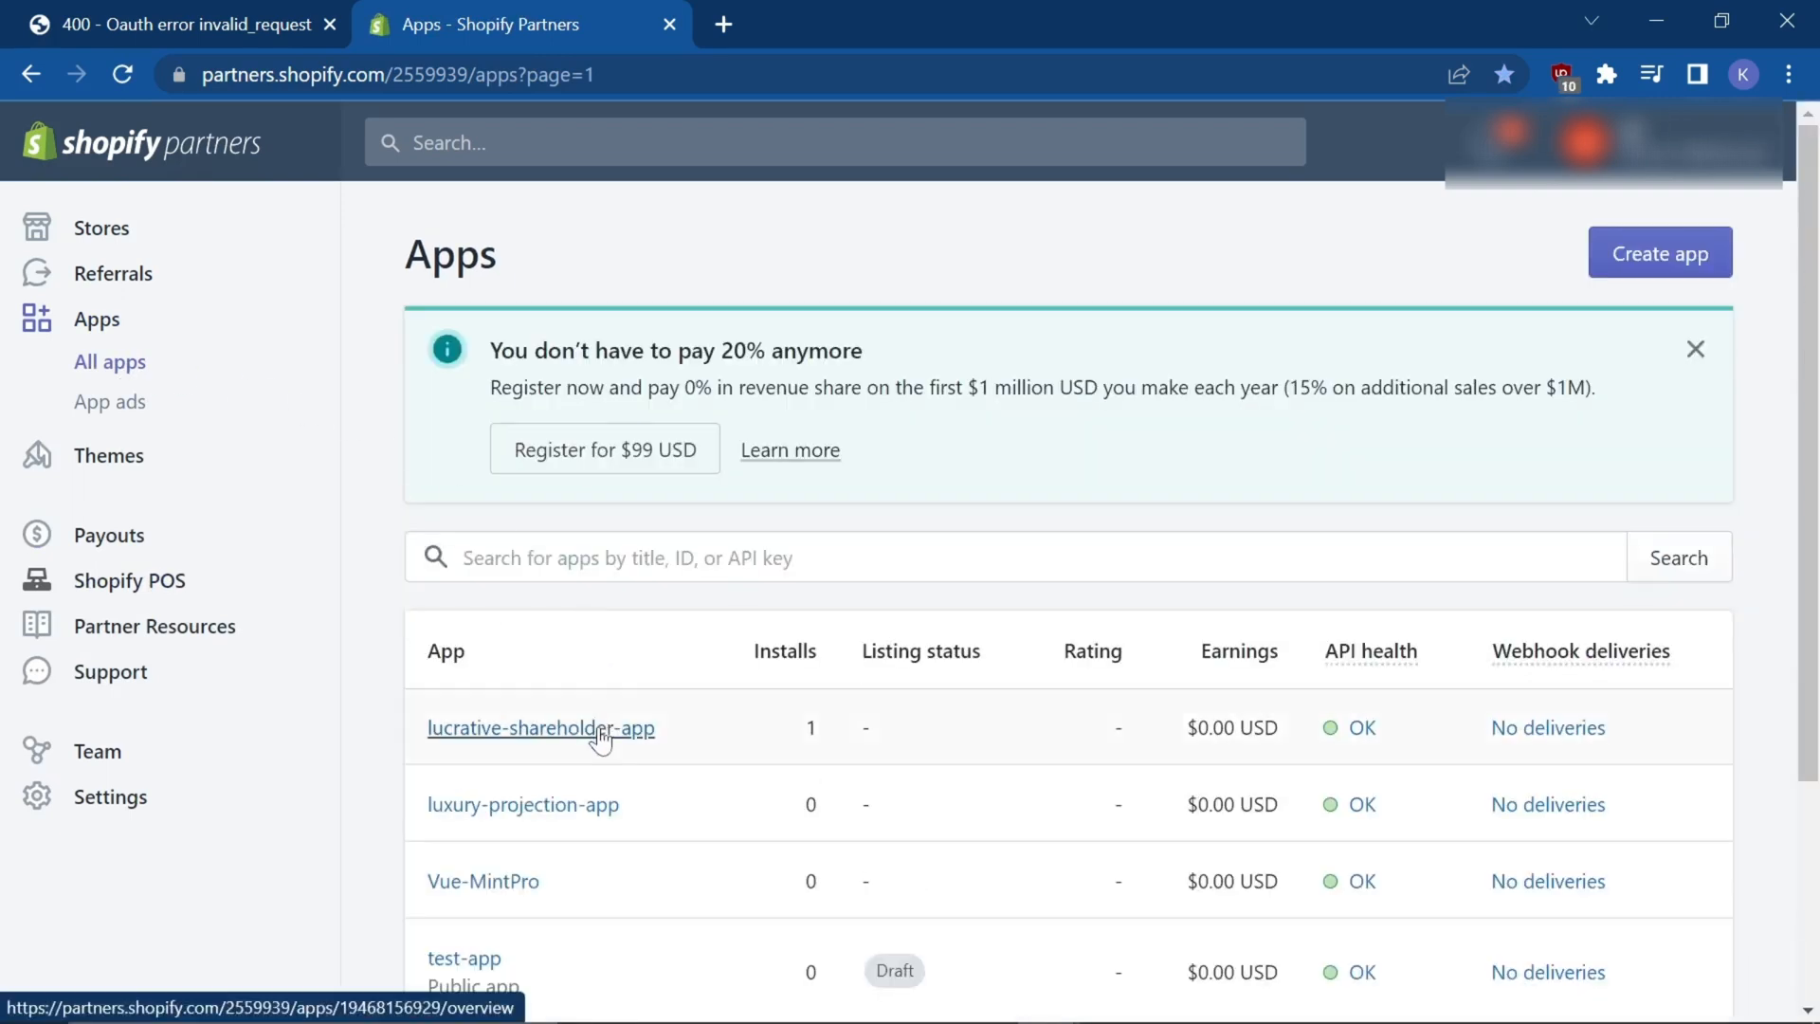
{"action": "left_click", "coordinate": [539, 728]}
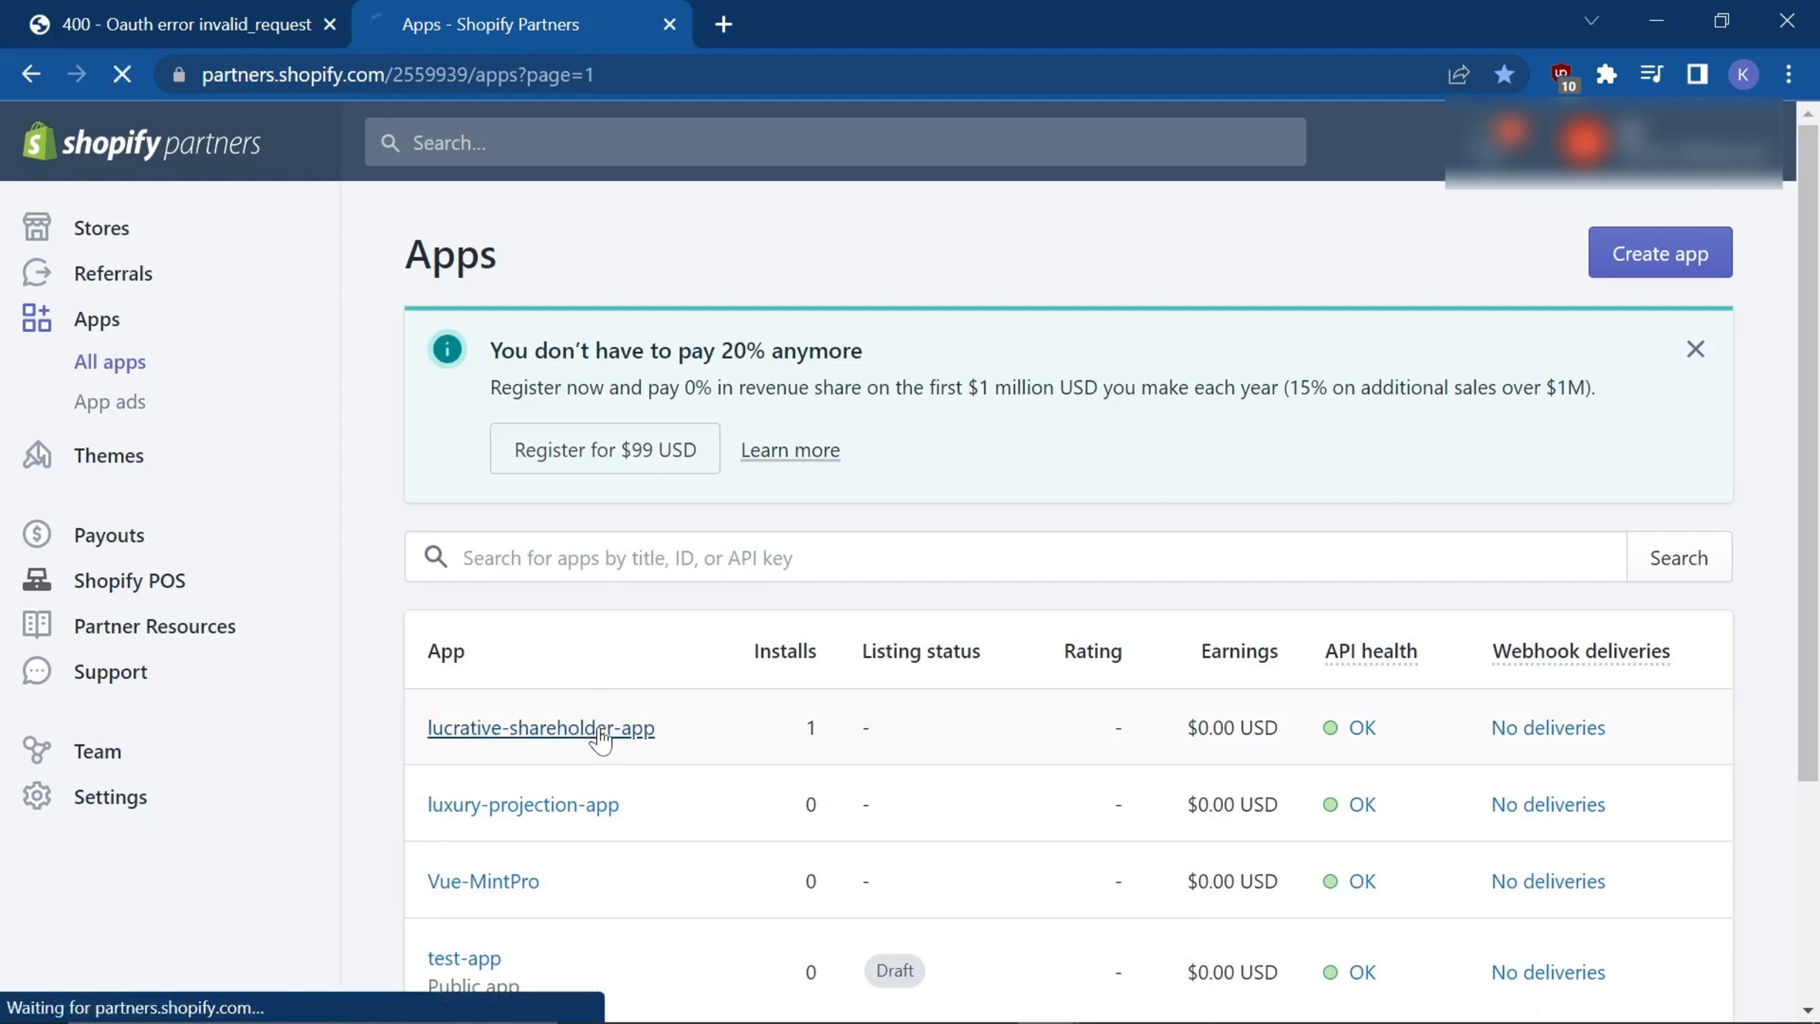
{"action": "left_click", "coordinate": [539, 728]}
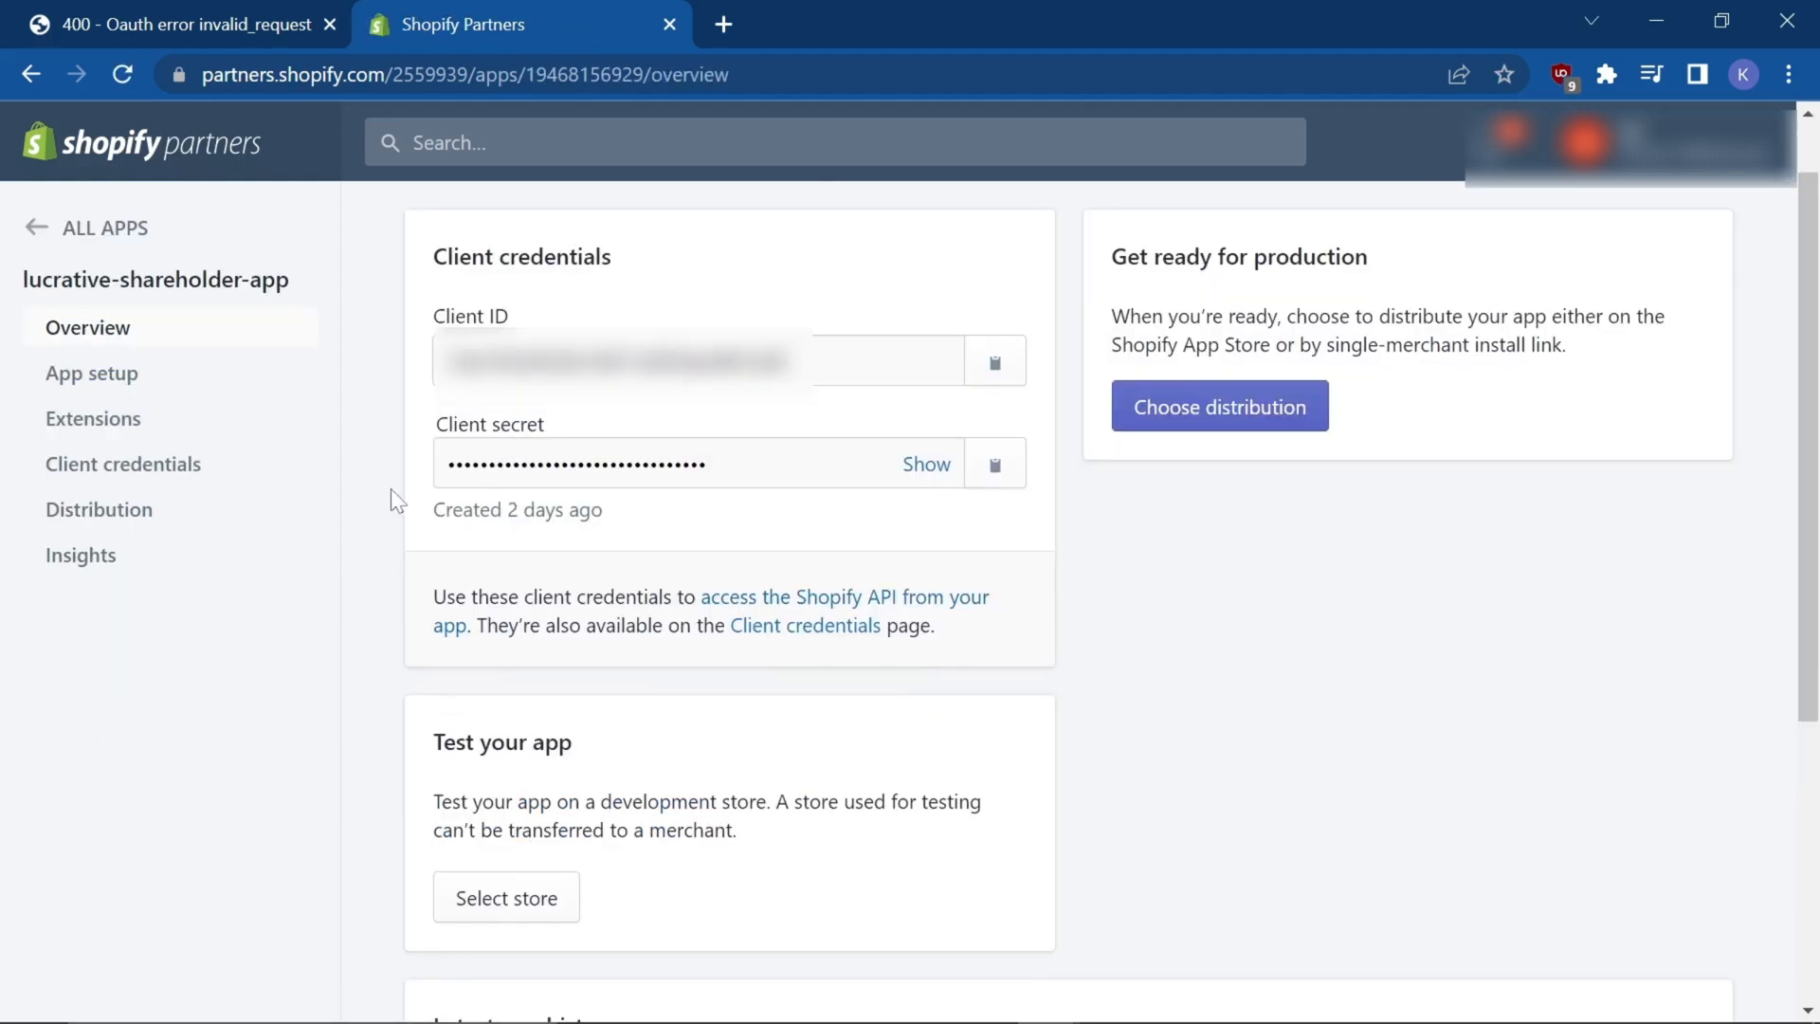
{"action": "left_click", "coordinate": [91, 373]}
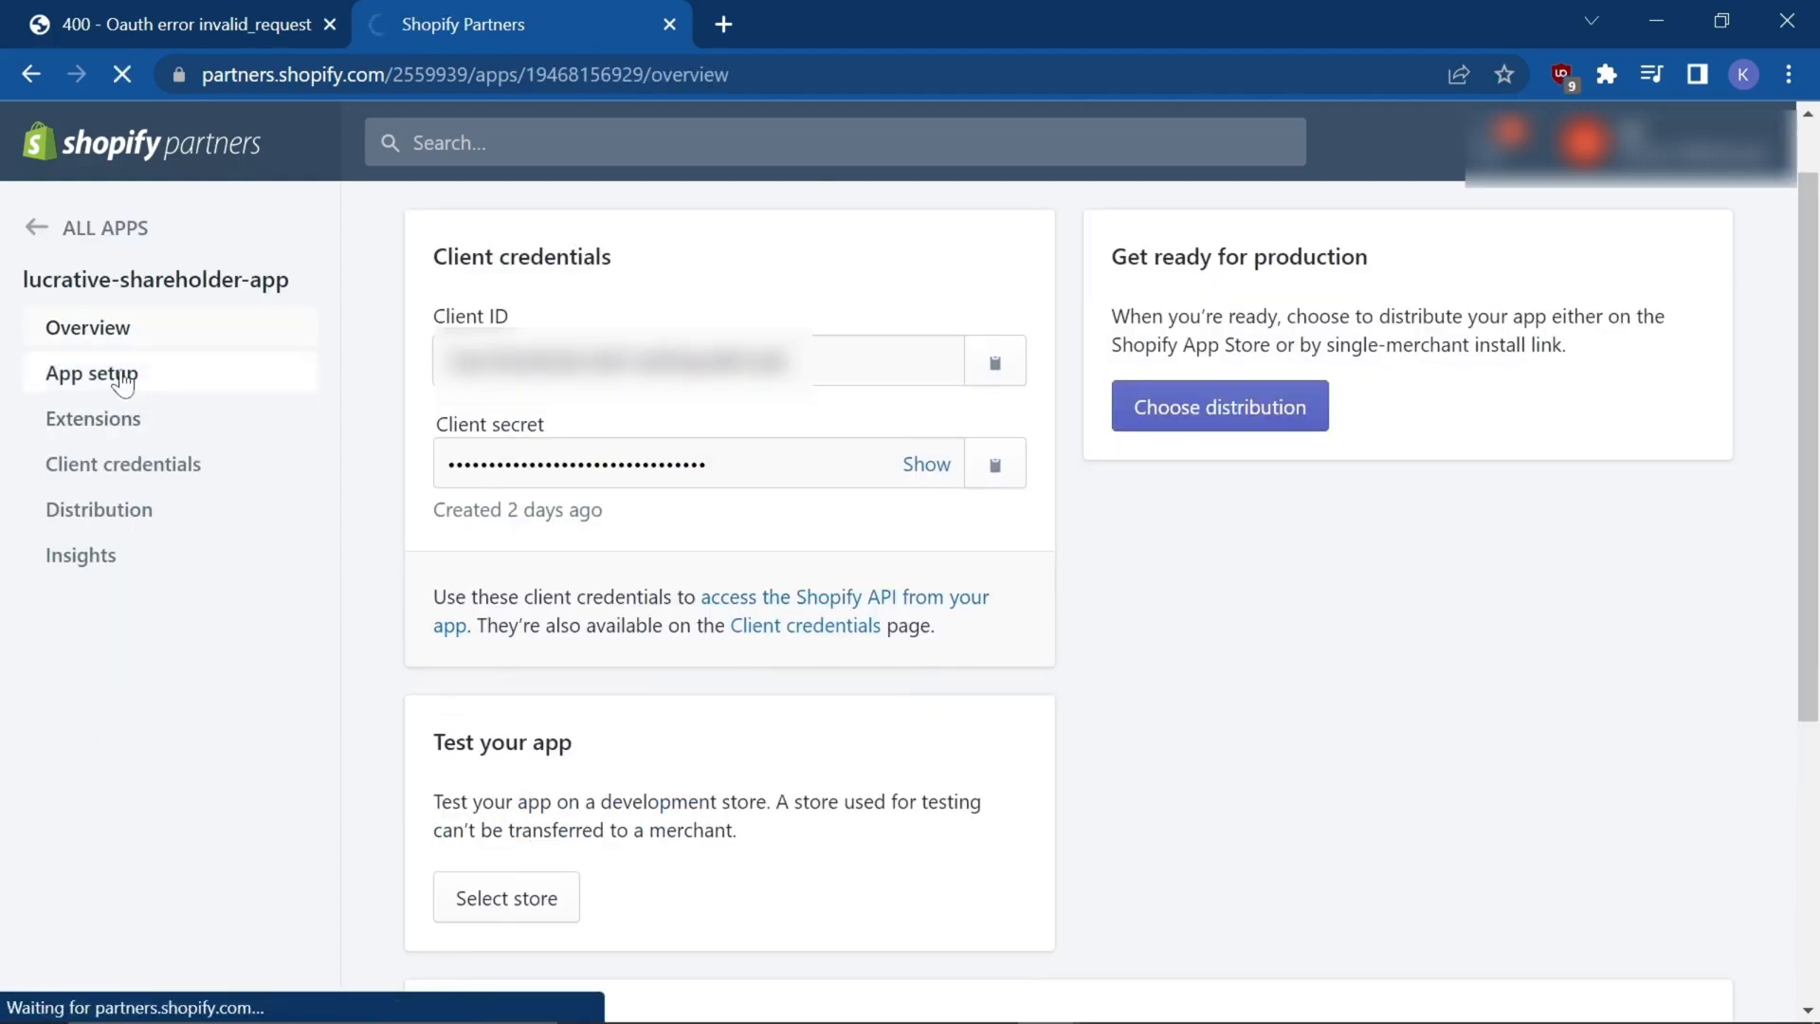
Show the App setup URLs section with the App URL and ngrok redirection URLs.
{"action": "left_click", "coordinate": [89, 373]}
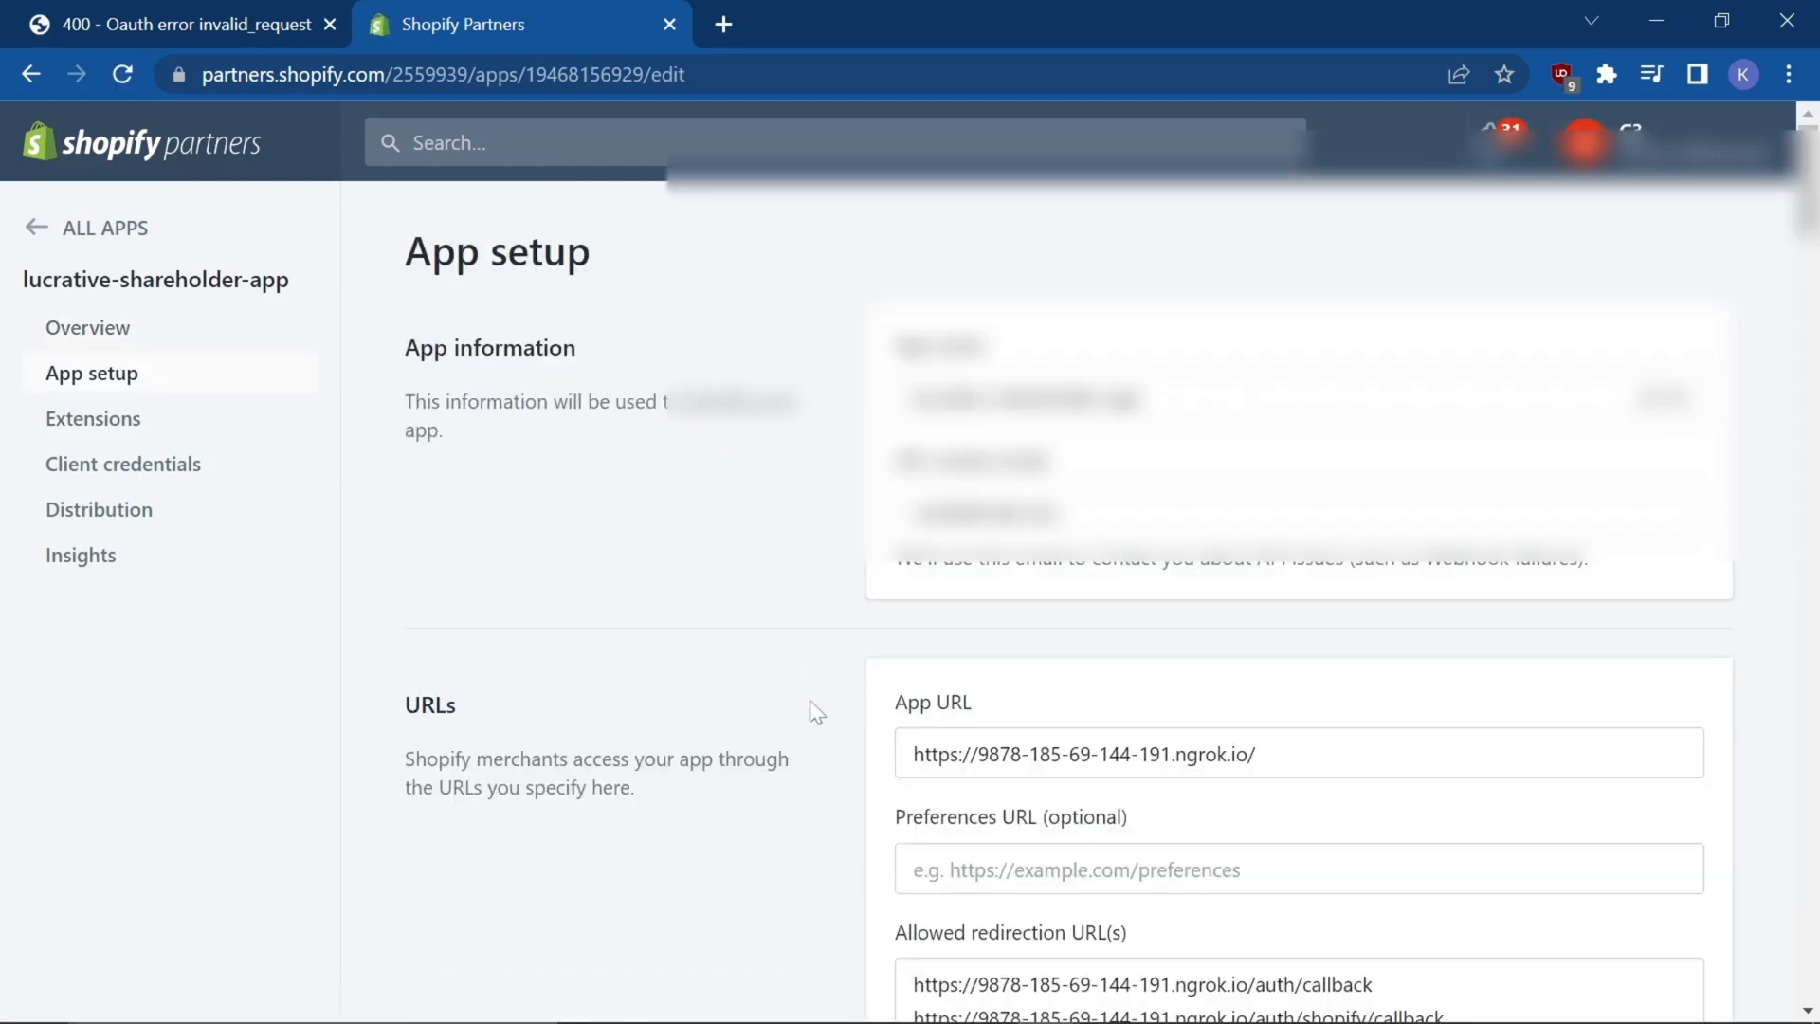
{"action": "scroll", "scroll_direction": "down", "scroll_amount": 3}
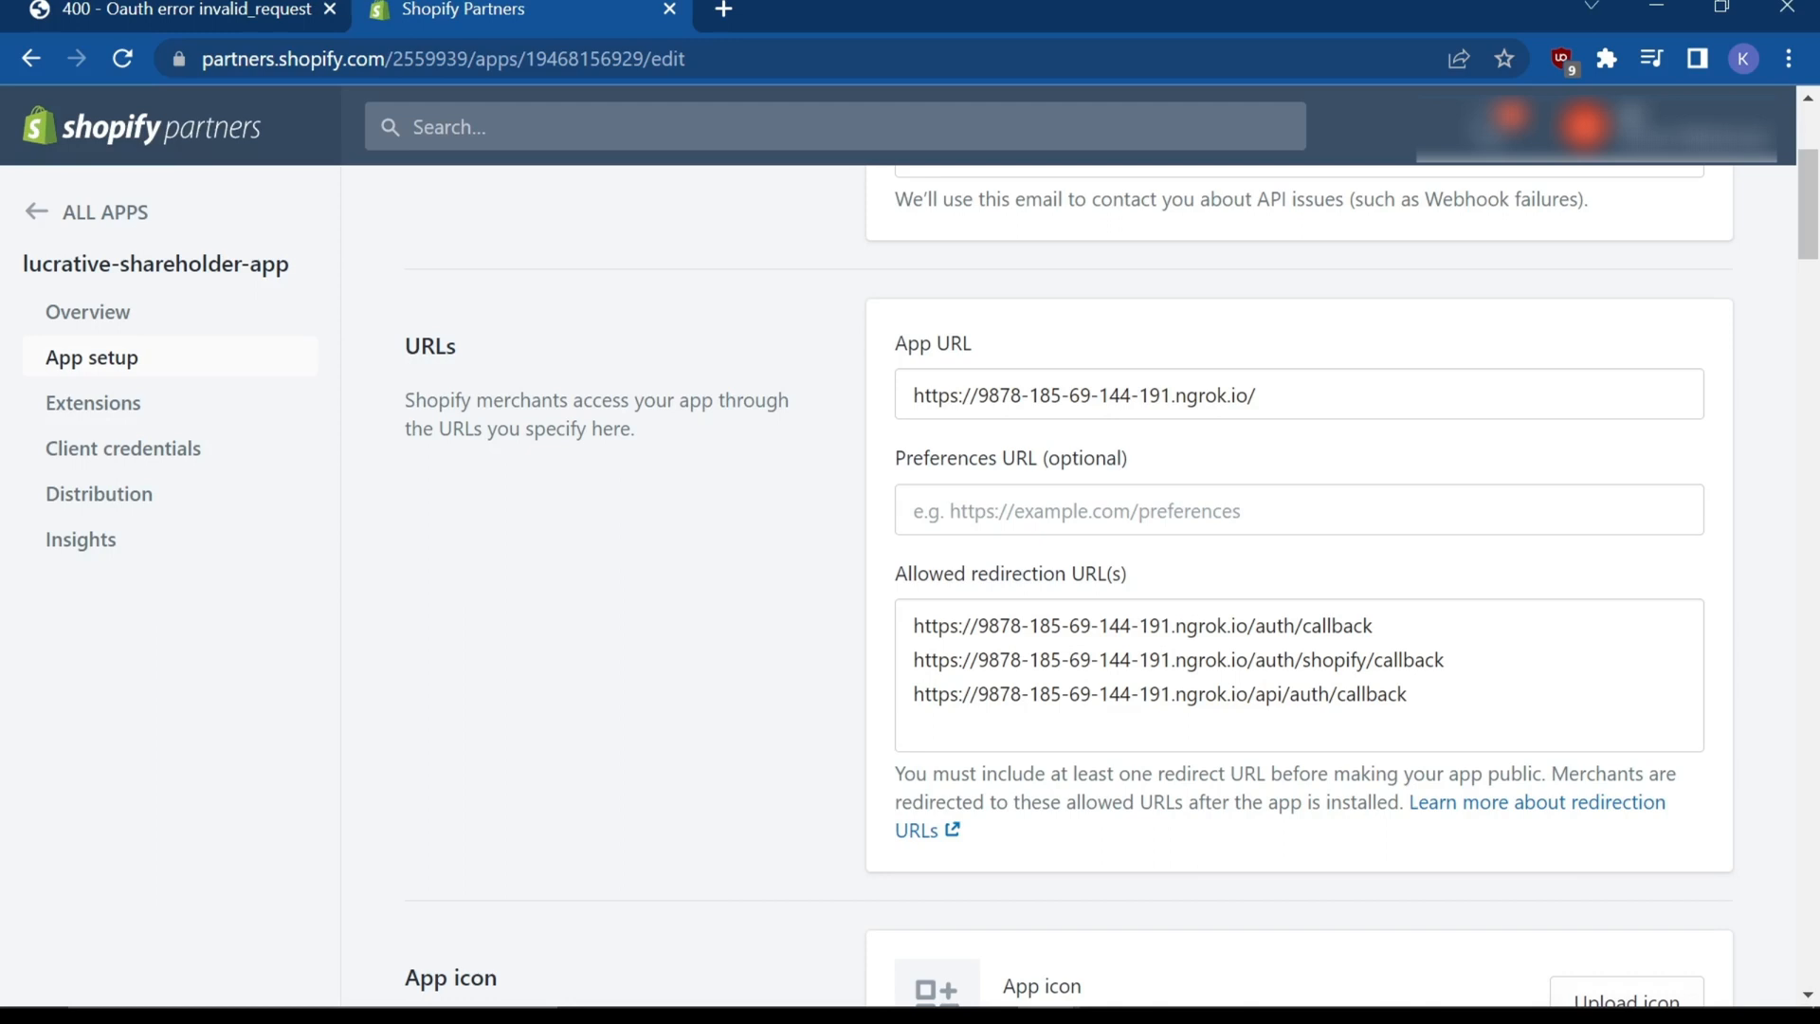
{"action": "left_click", "coordinate": [1298, 394]}
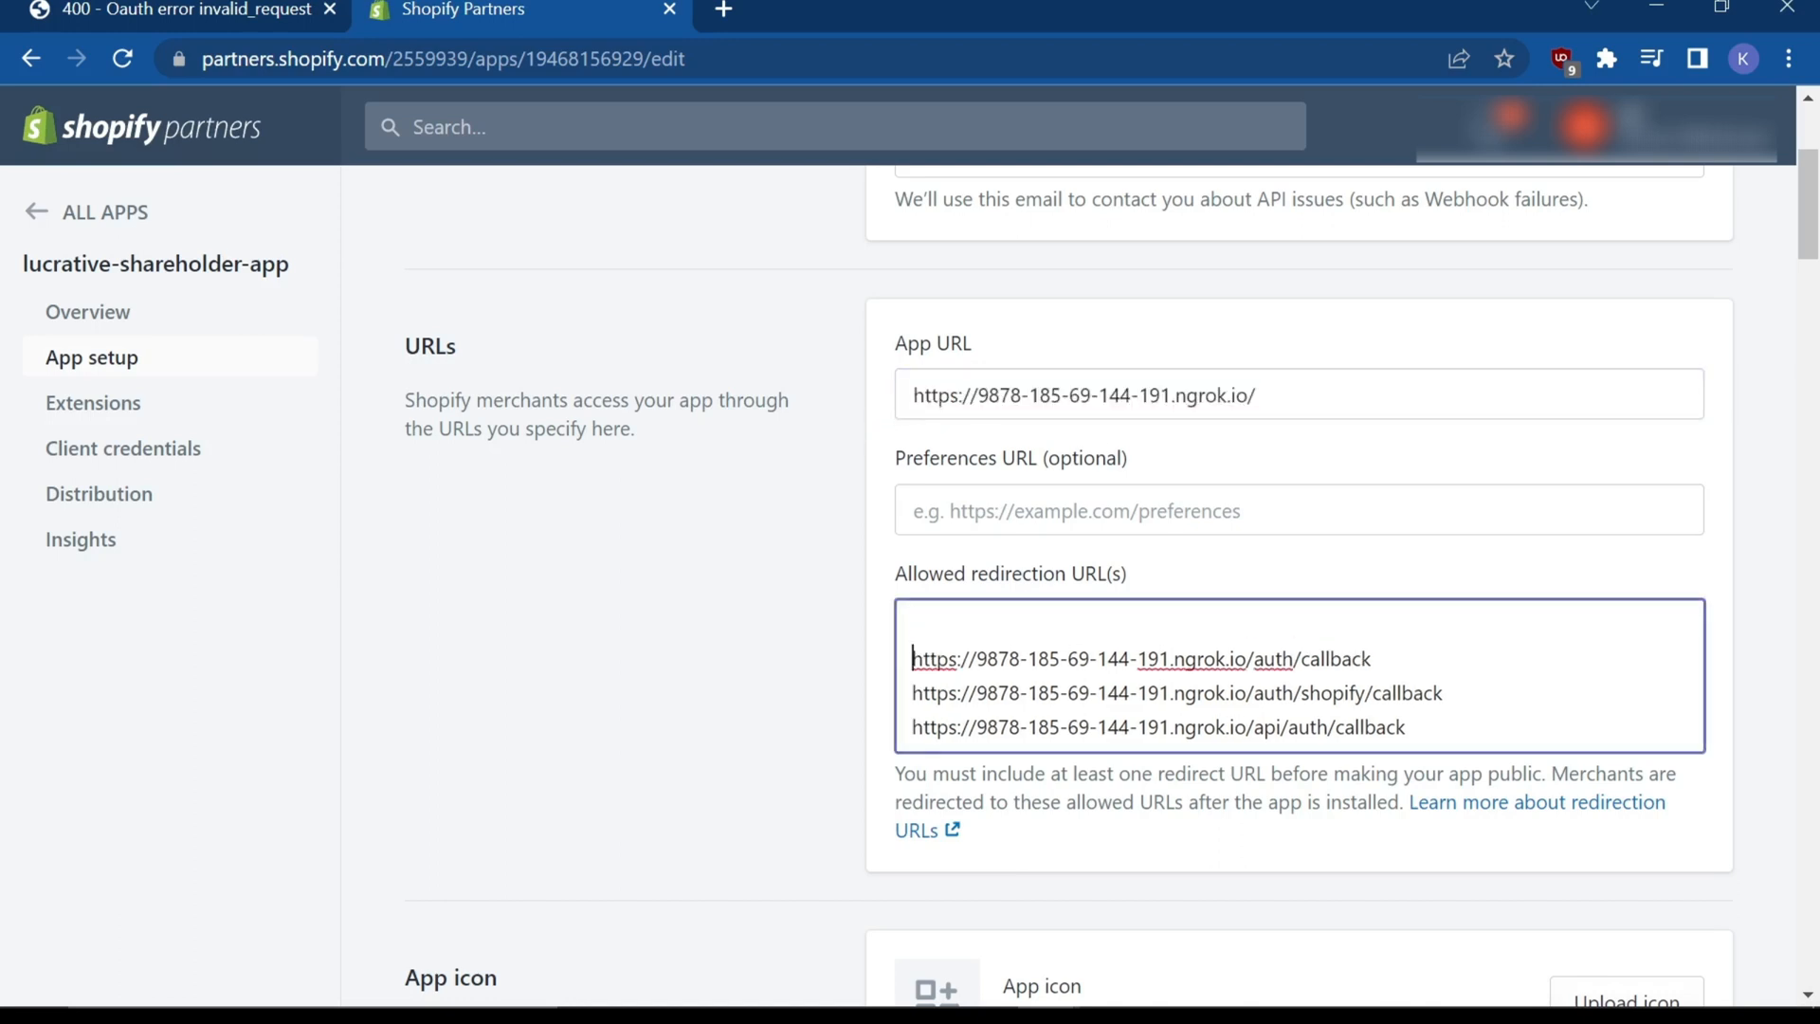
{"action": "type", "text": "https://9878-185-69-144-191.ngrok.io/"}
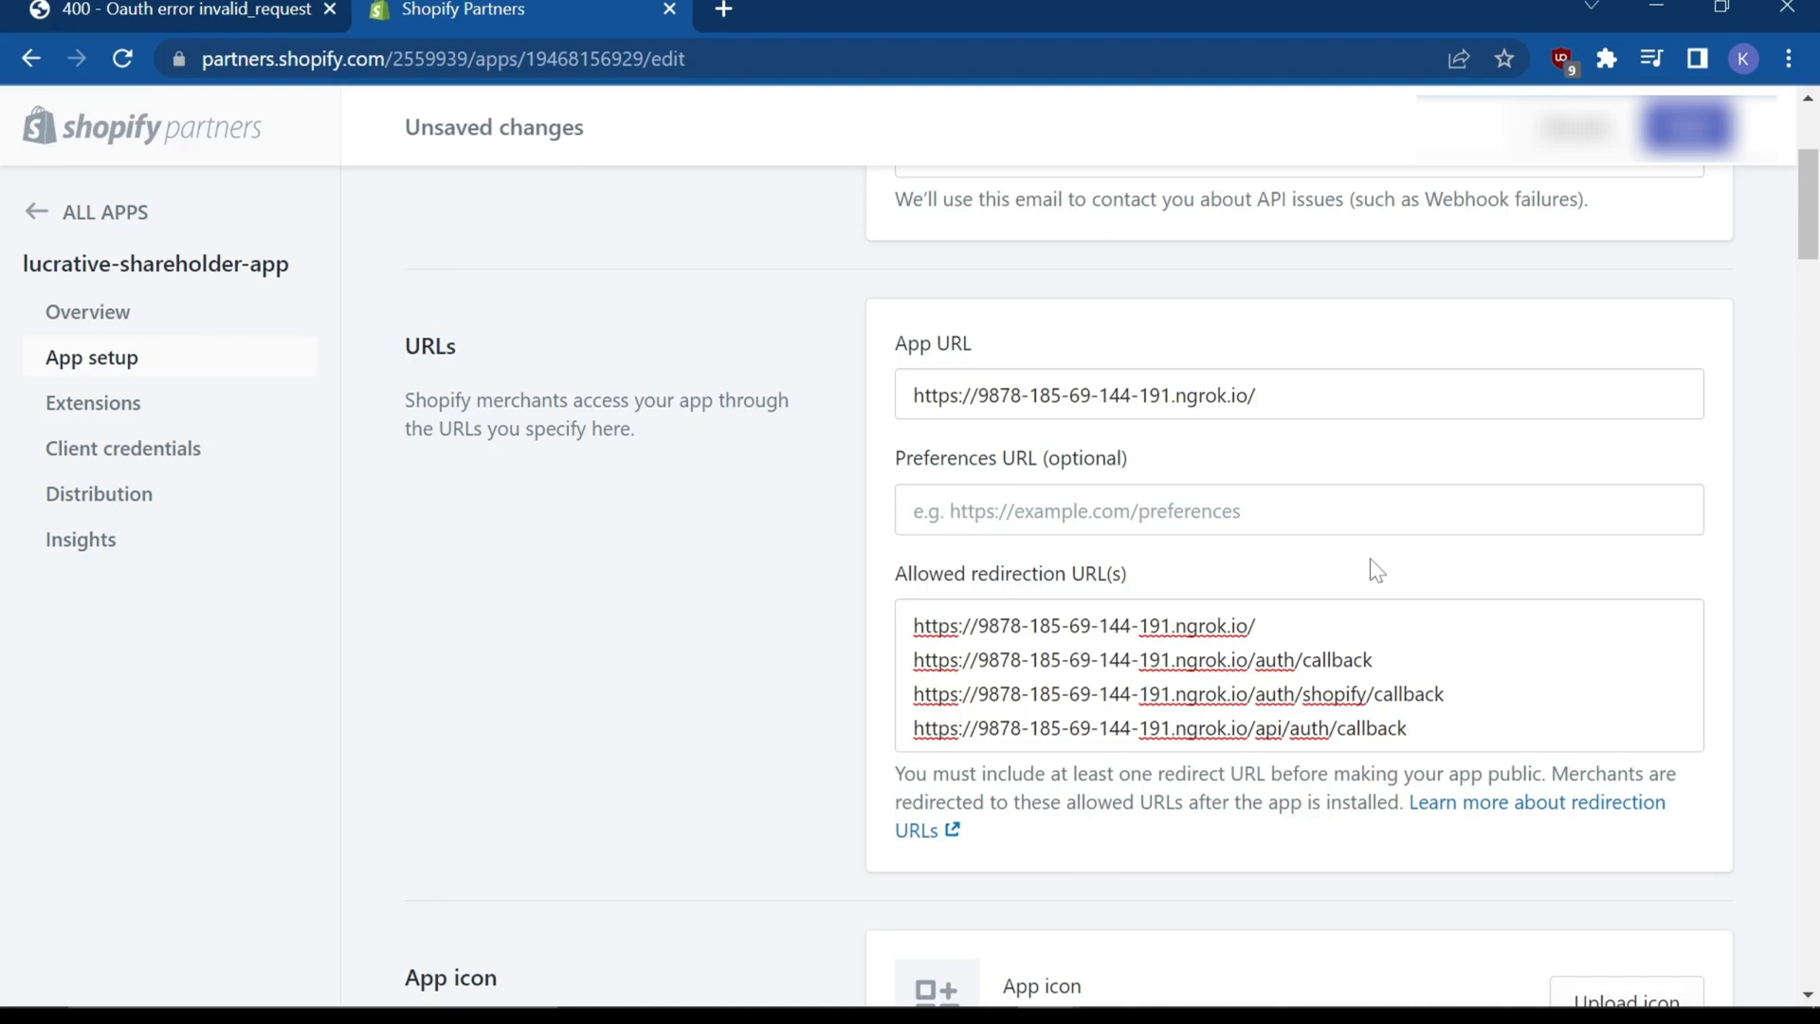
{"action": "left_click", "coordinate": [186, 14]}
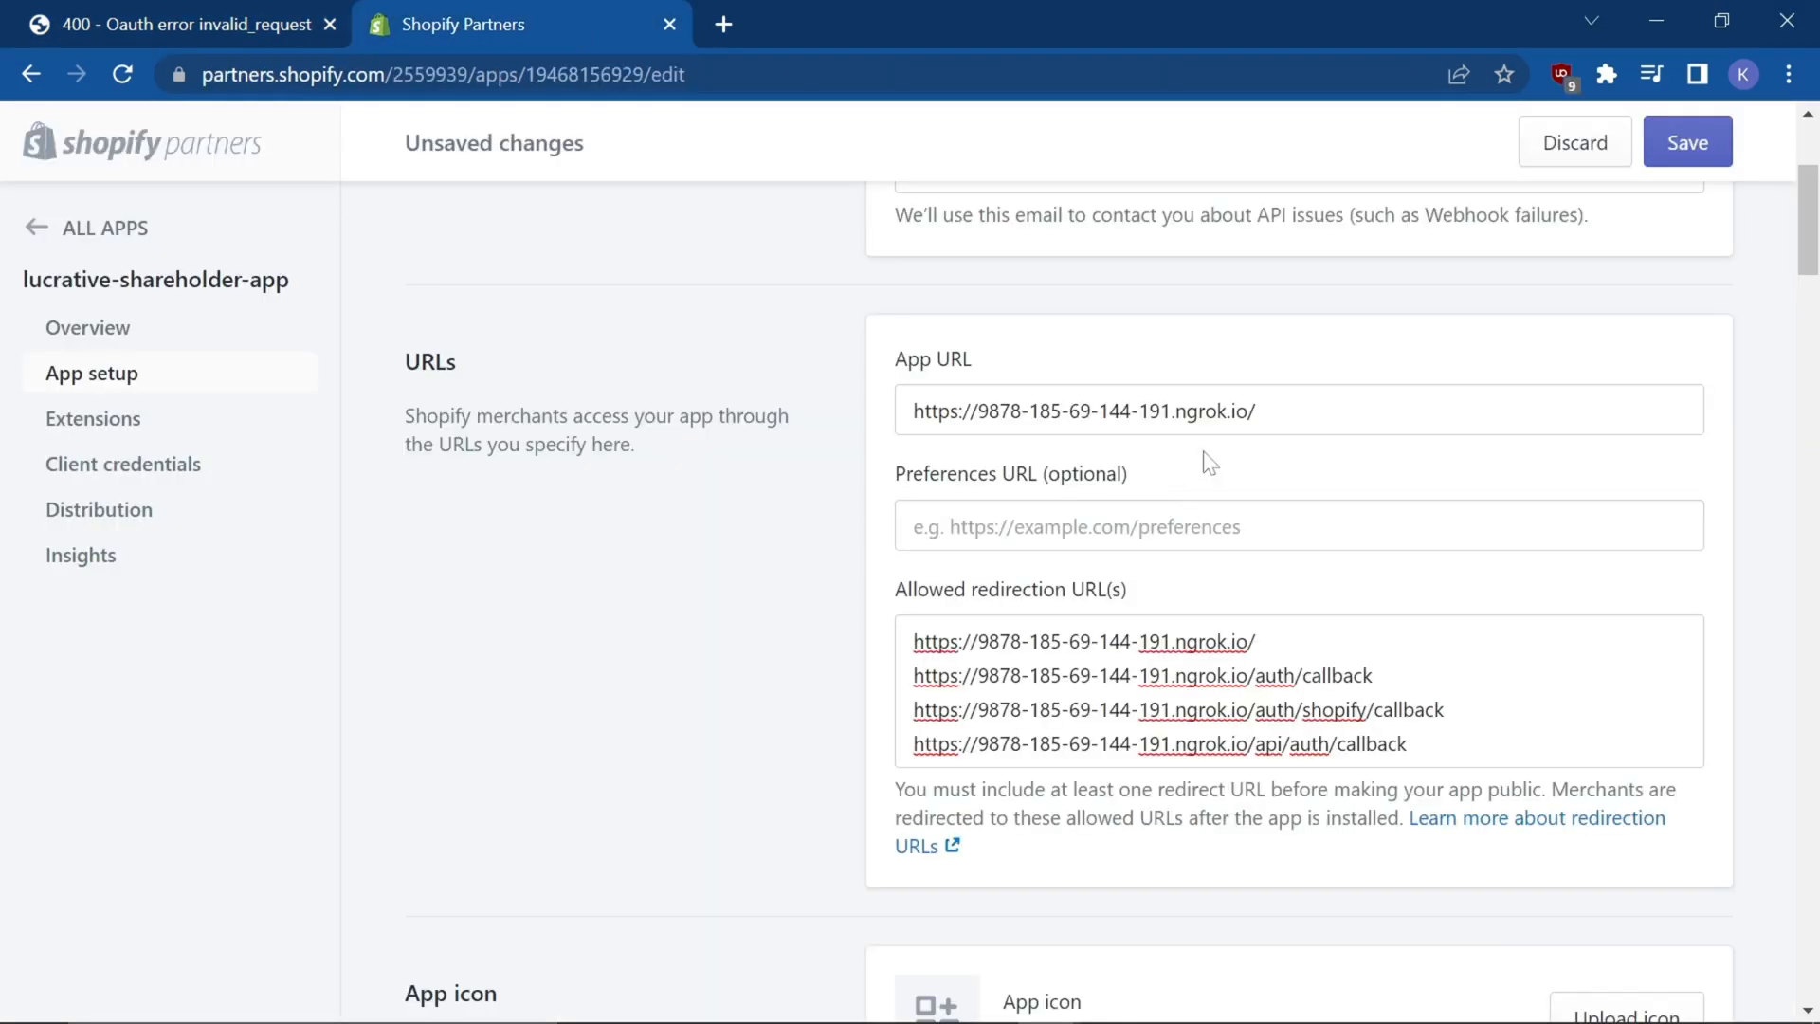
{"action": "triple_click", "coordinate": [1080, 410]}
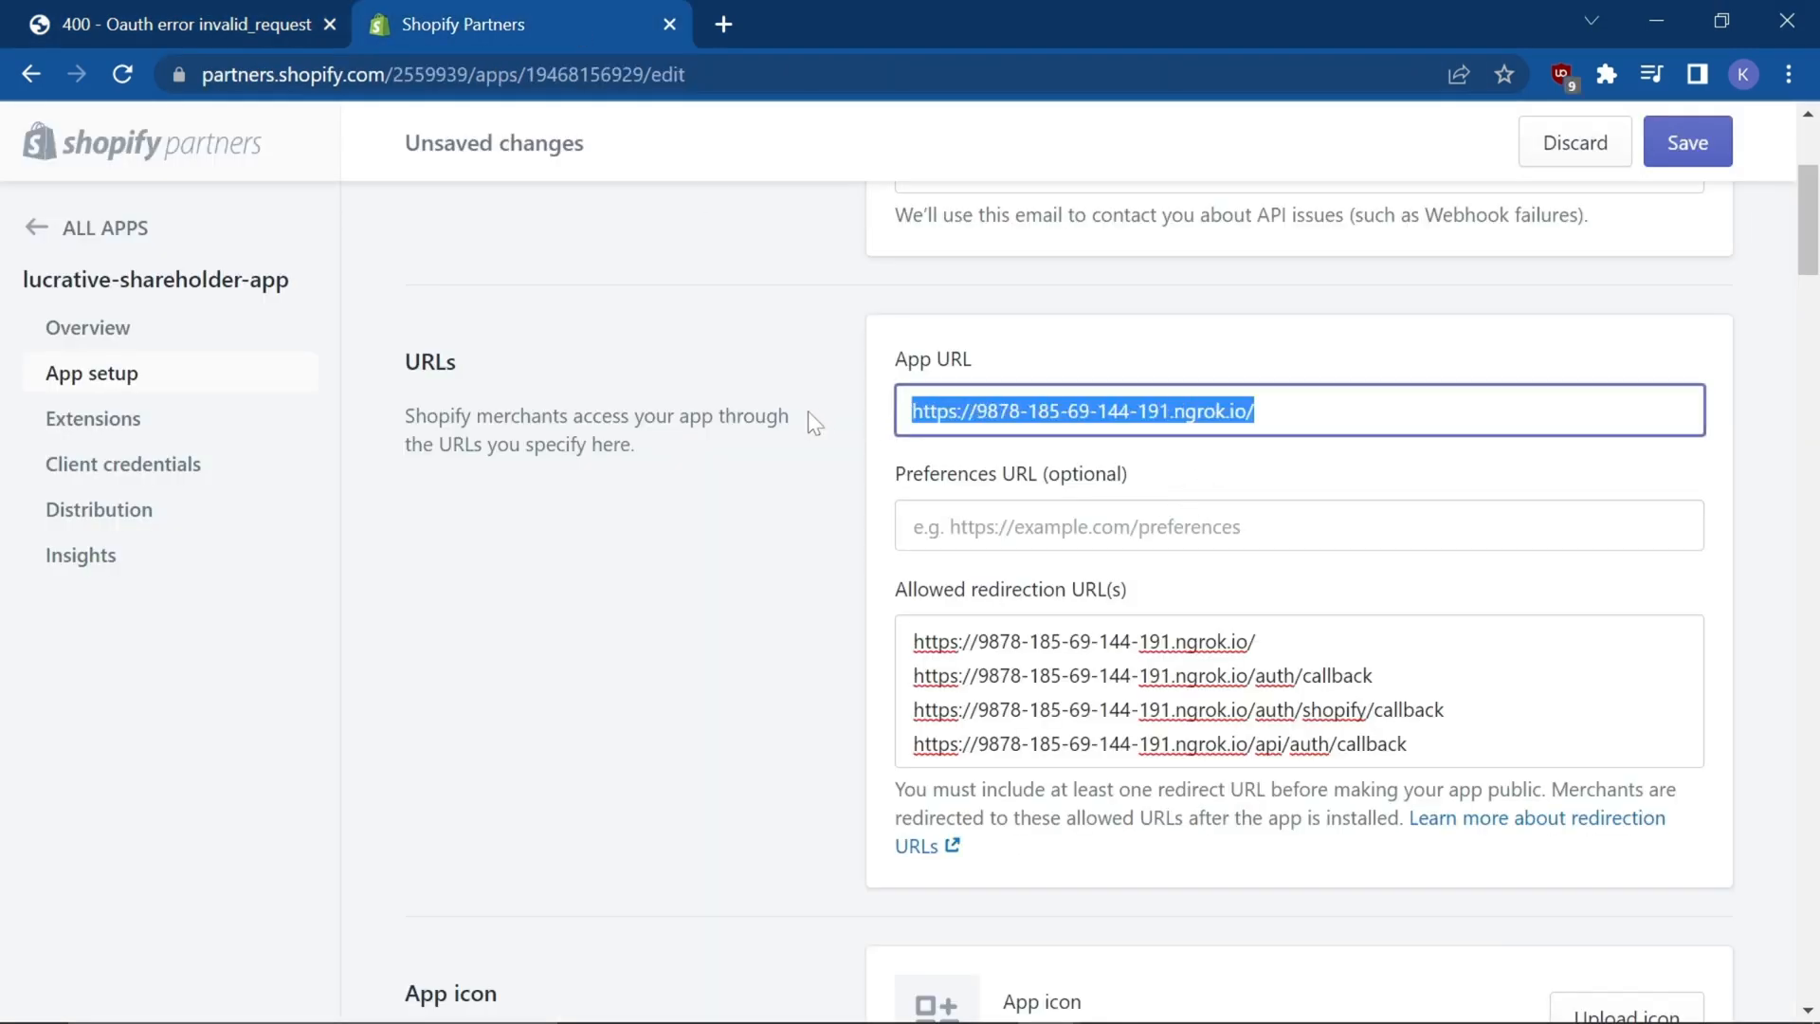